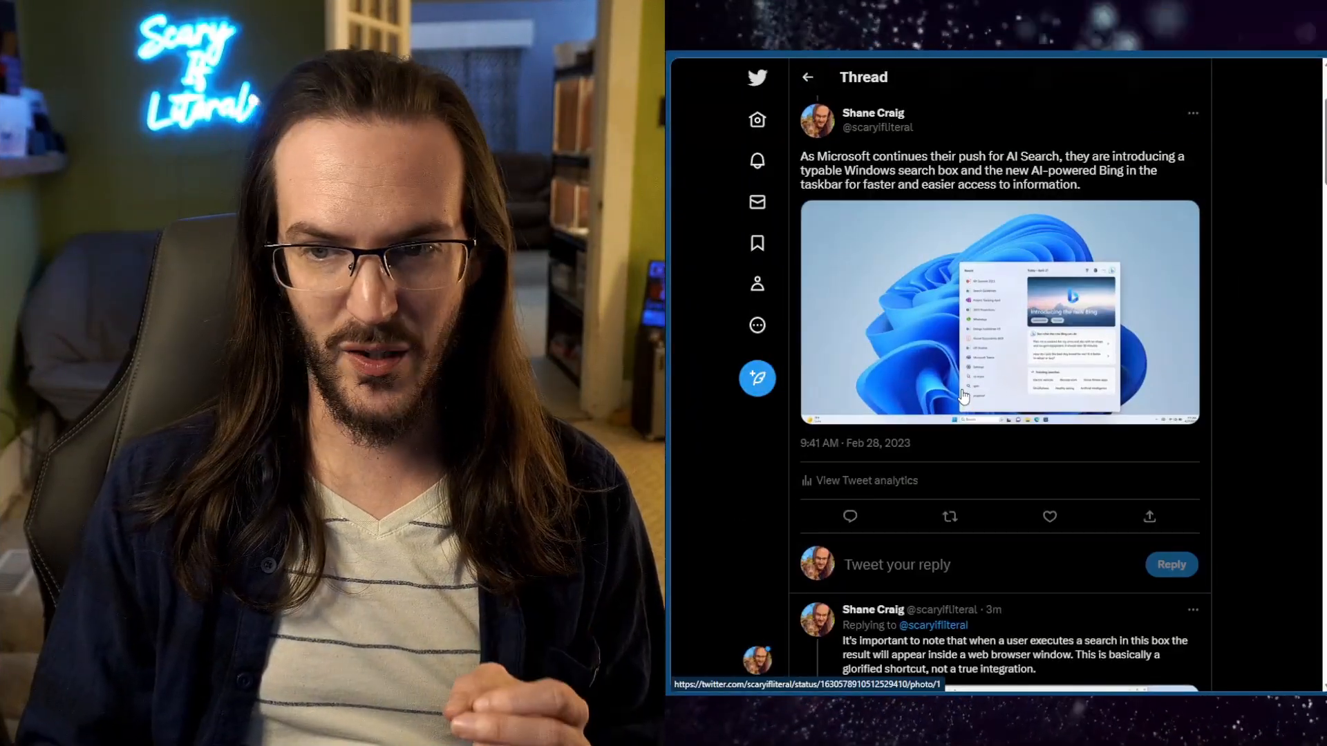
# View the AI-powered search tweet's taskbar search and Bing screenshot full size
pyautogui.click(1000, 314)
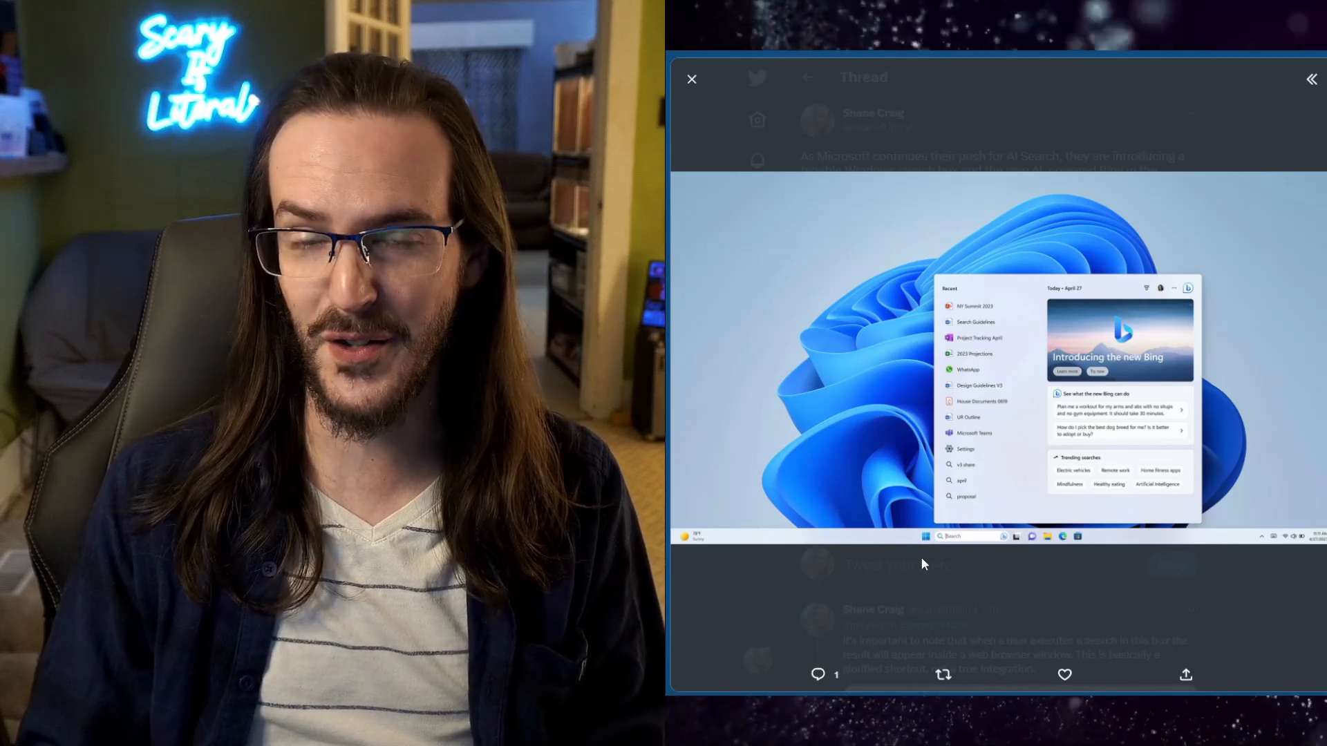
pyautogui.moveTo(978, 572)
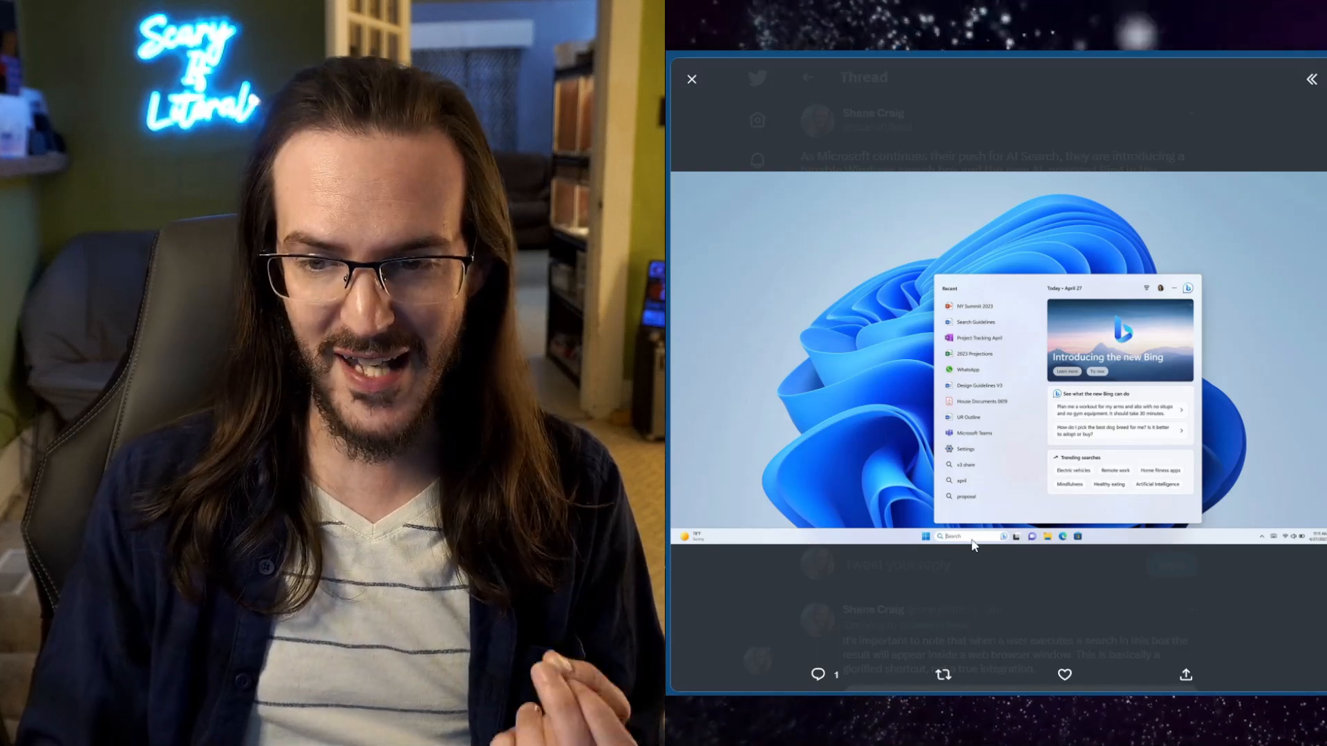
pyautogui.moveTo(985, 564)
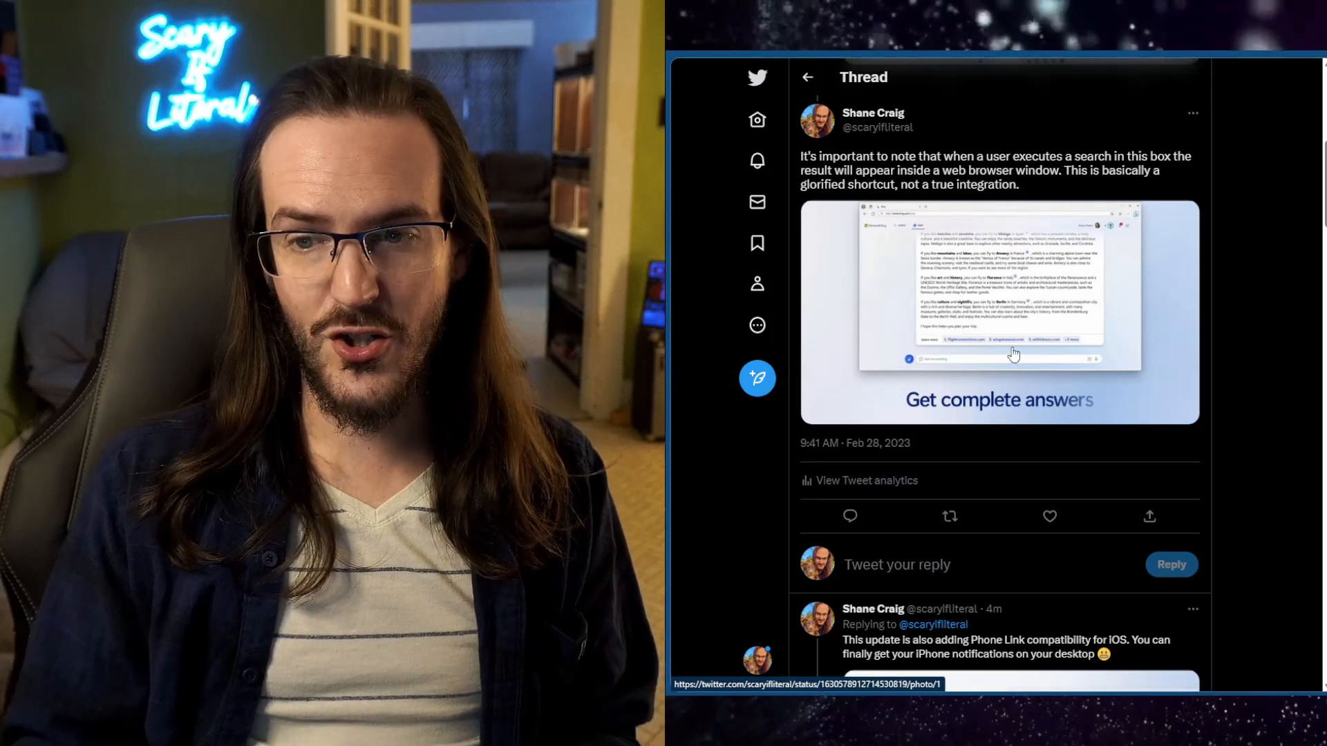
# View the browser-search tweet's screenshot full size
pyautogui.click(998, 311)
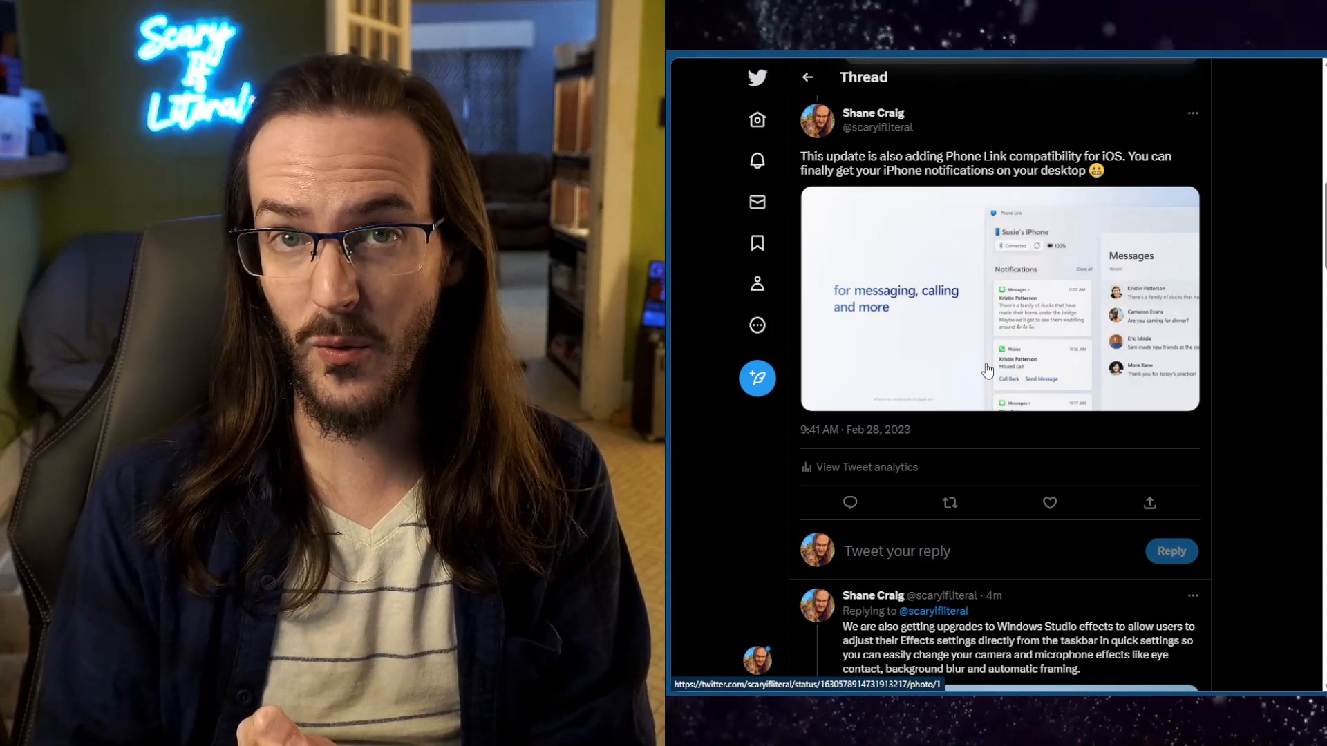
# View the Phone Link iOS tweet's notifications and messages image full size
pyautogui.click(998, 296)
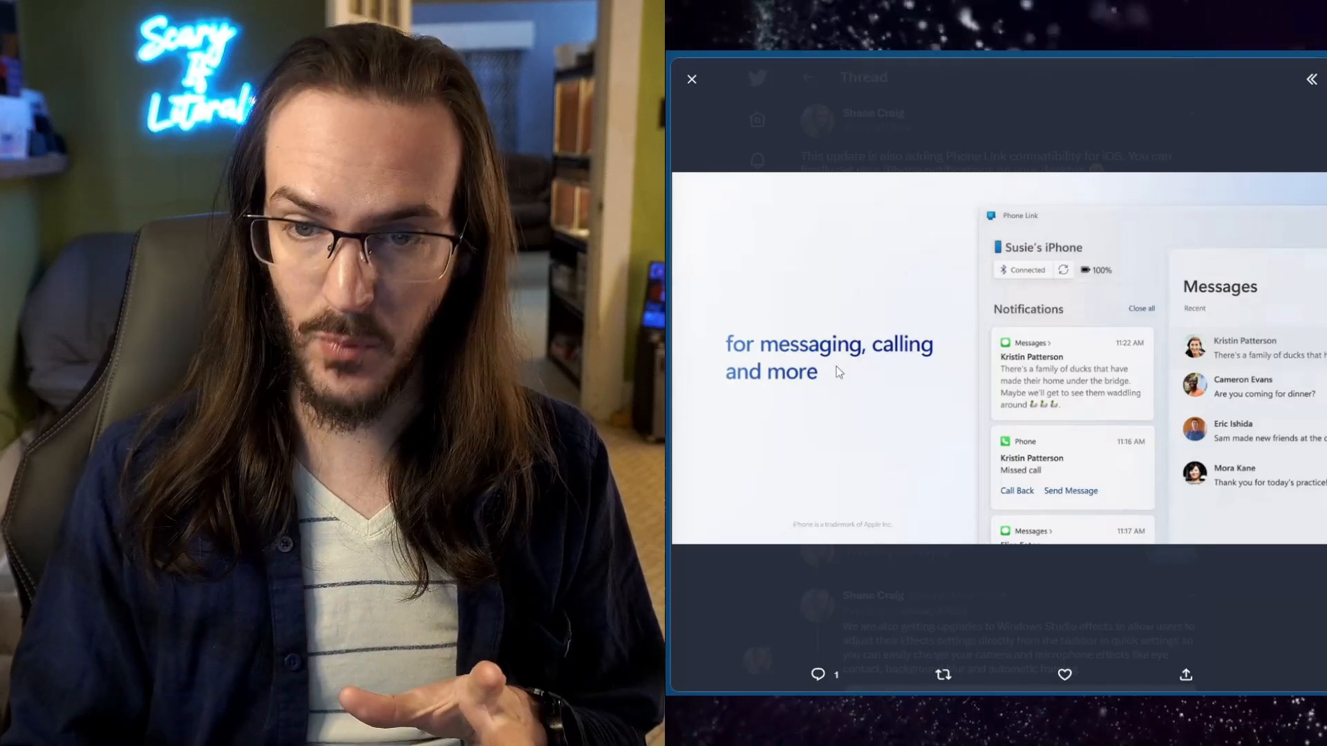
pyautogui.moveTo(796, 425)
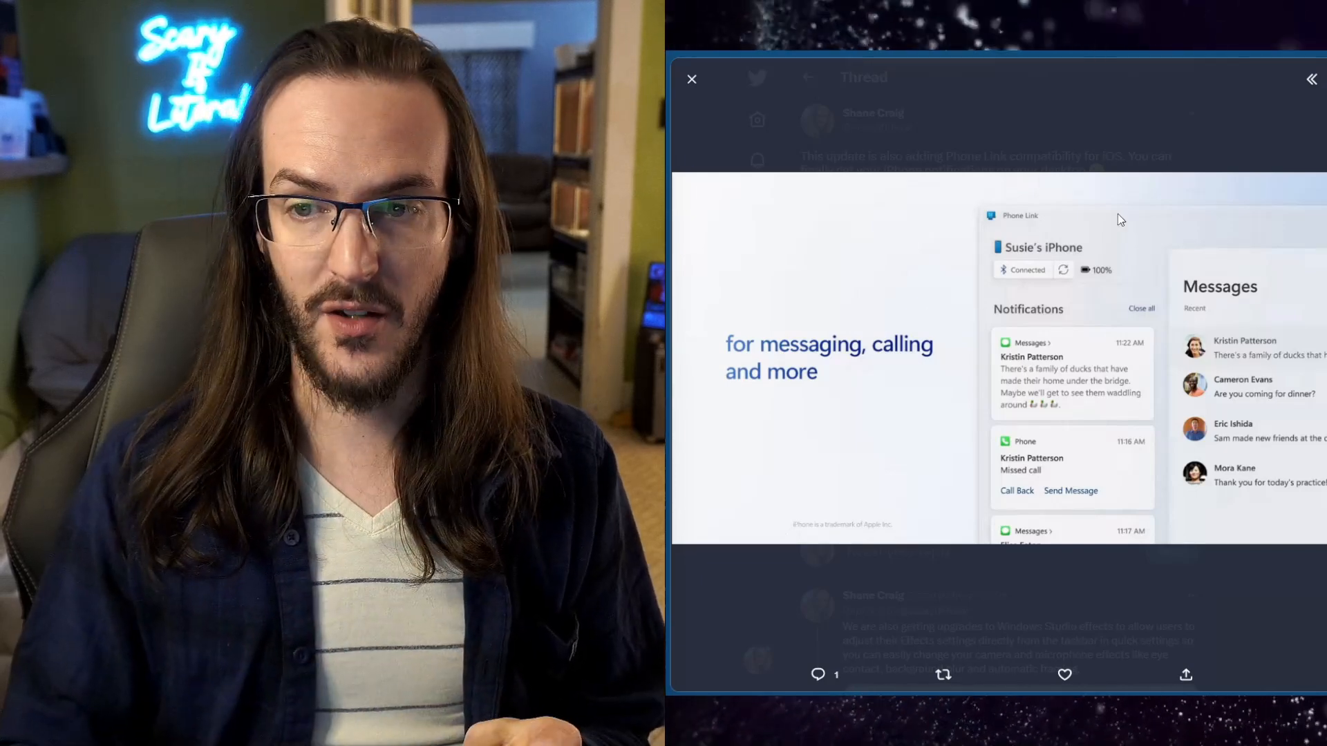
pyautogui.moveTo(1162, 258)
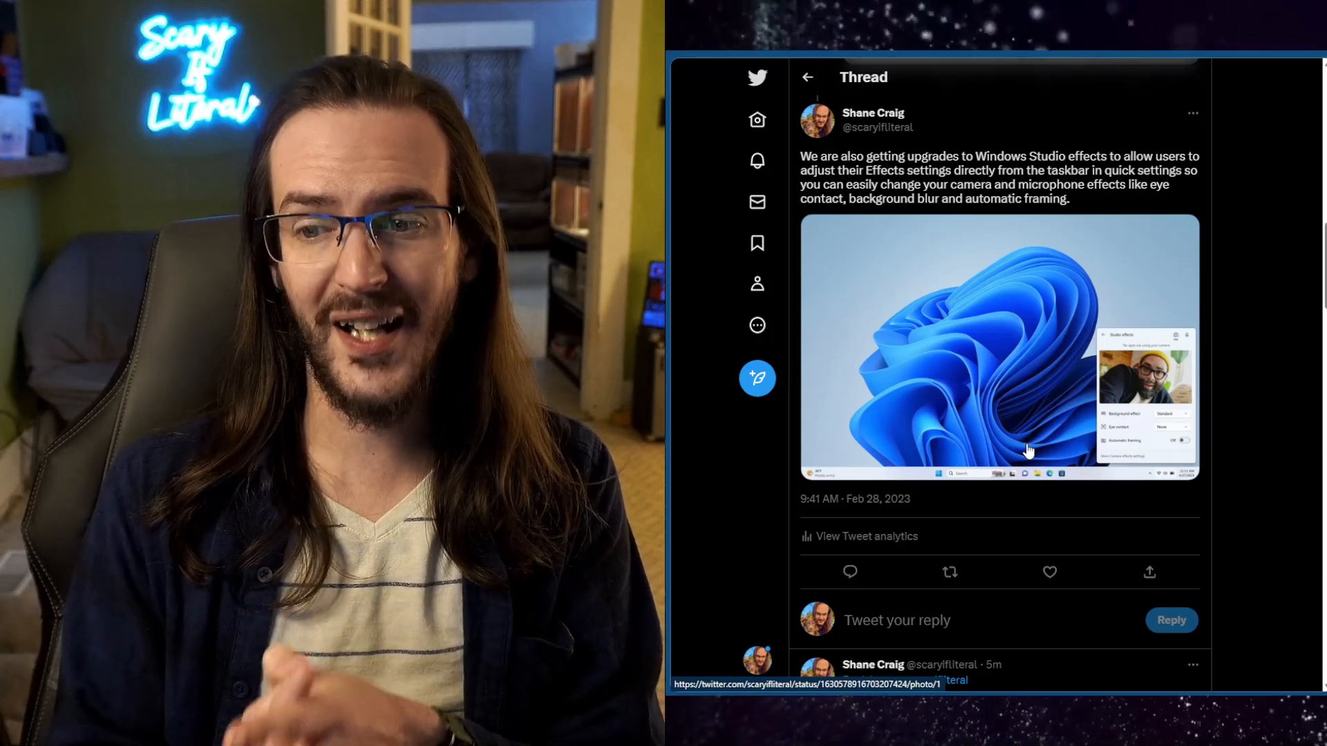
# View the Windows Studio effects tweet's image full size
pyautogui.click(998, 347)
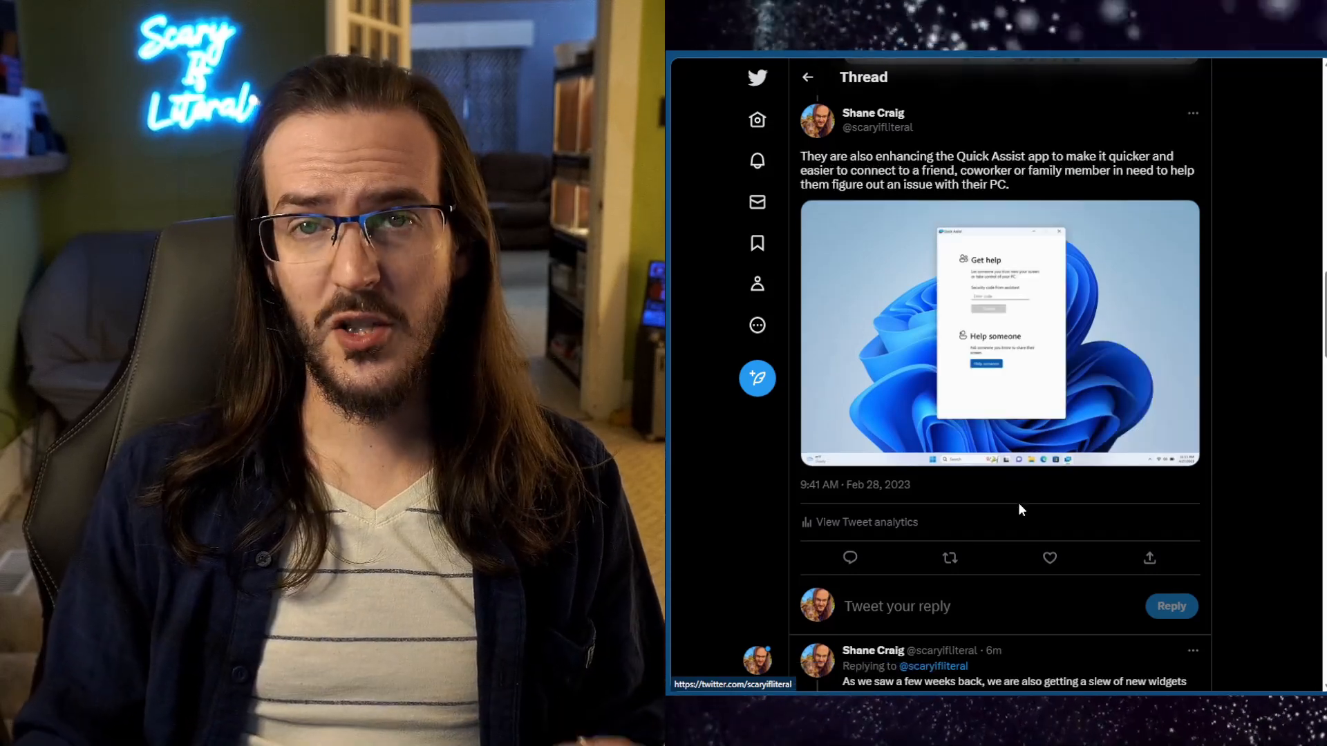
# View the Quick Assist tweet's Get help / Help someone screenshot full size
pyautogui.click(999, 333)
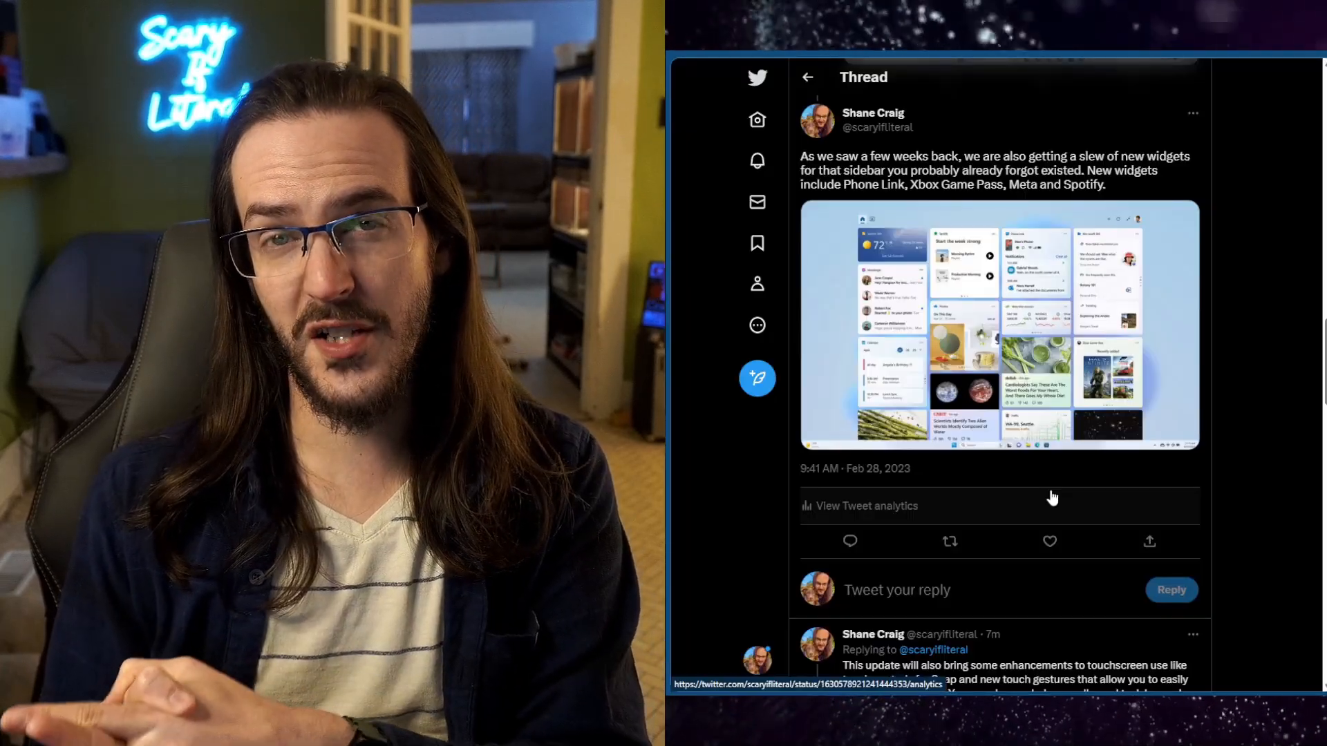
# View the new widgets tweet's widget-board image (Phone Link, Xbox Game Pass, Meta, Spotify) full size
pyautogui.click(998, 326)
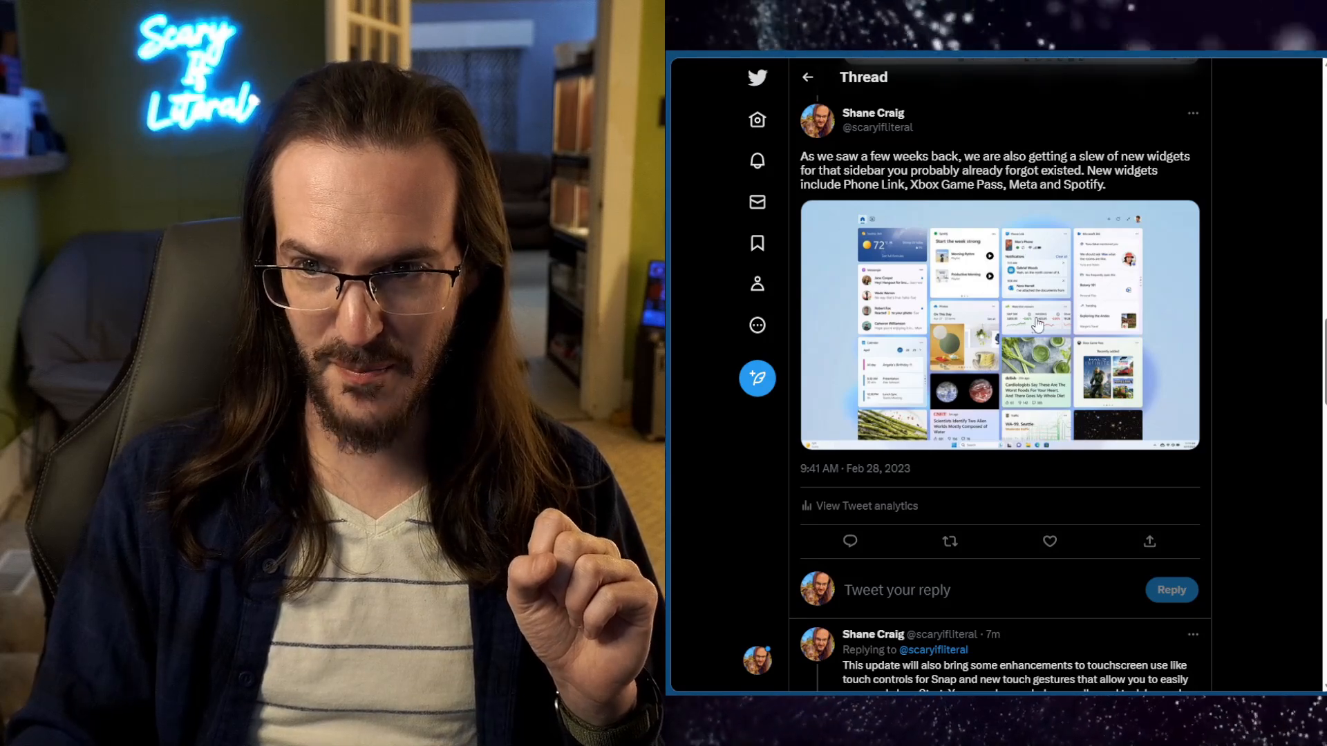
pyautogui.click(1000, 327)
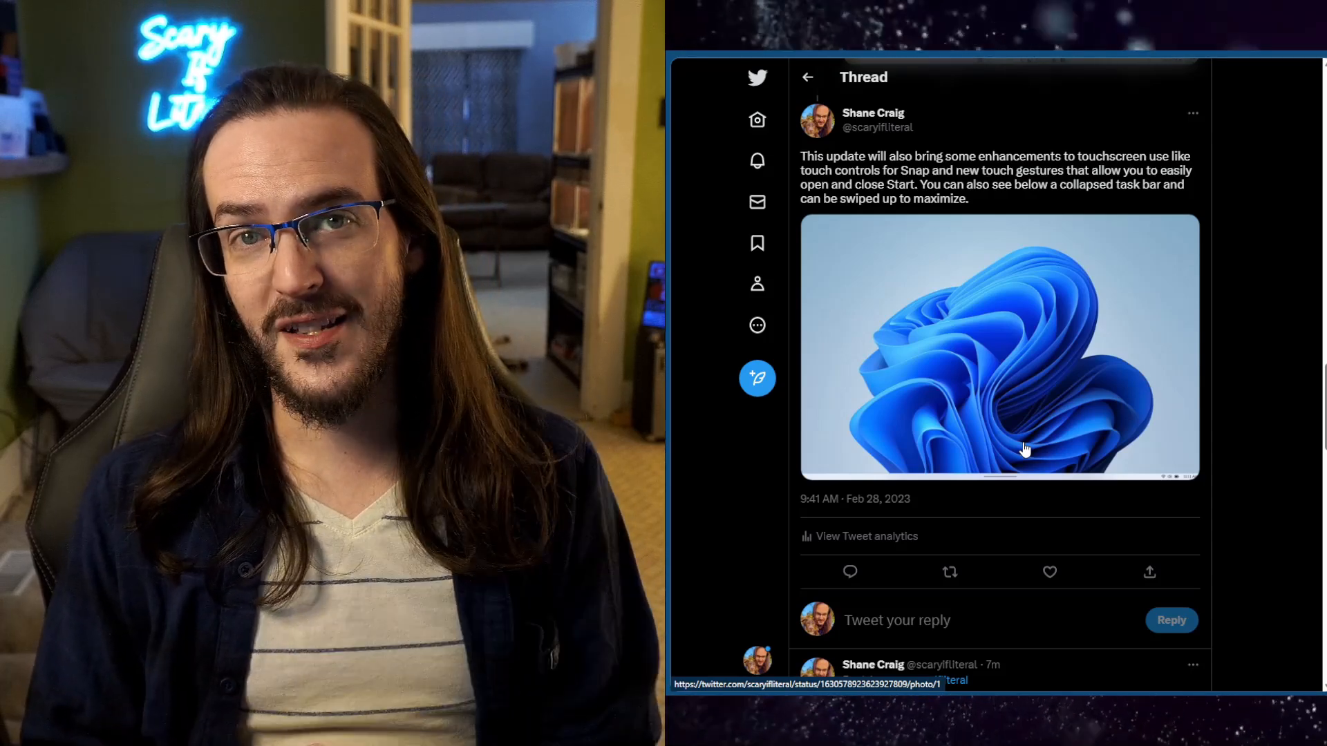
pyautogui.moveTo(1016, 394)
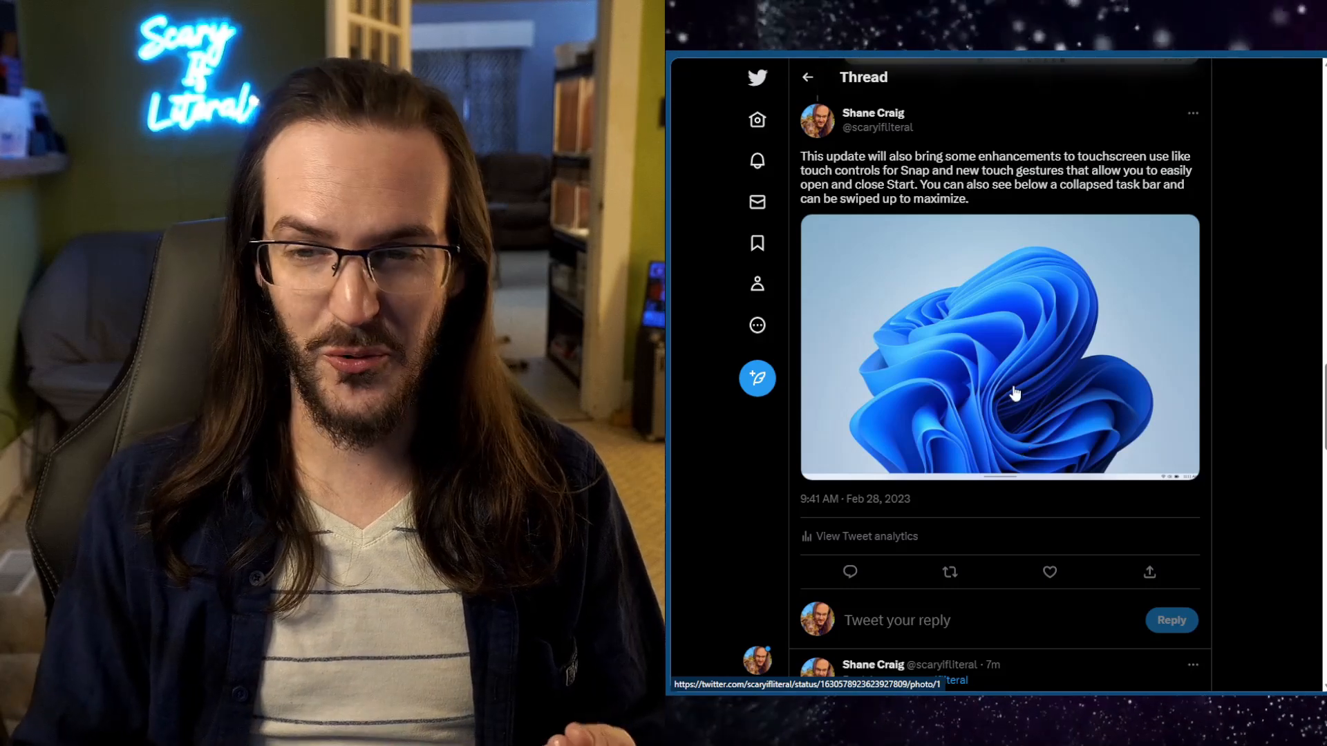
pyautogui.moveTo(1014, 434)
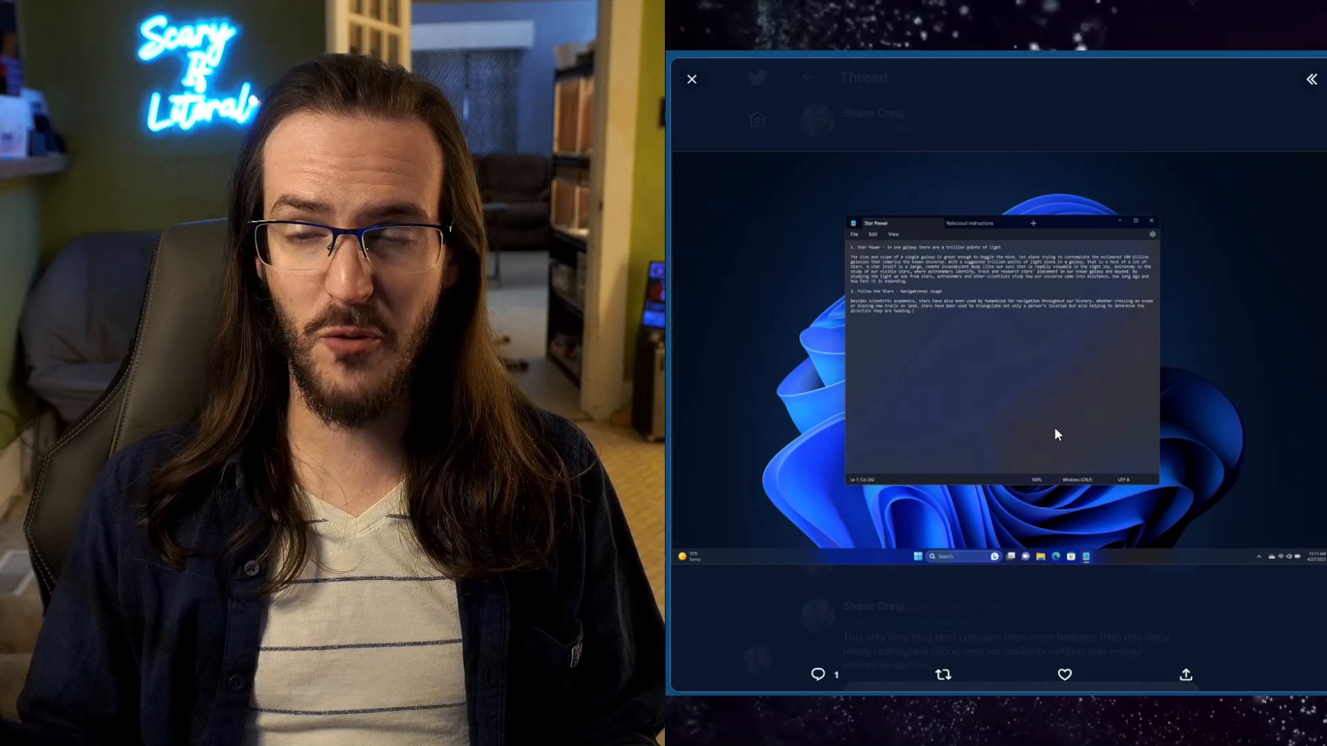
pyautogui.moveTo(1022, 333)
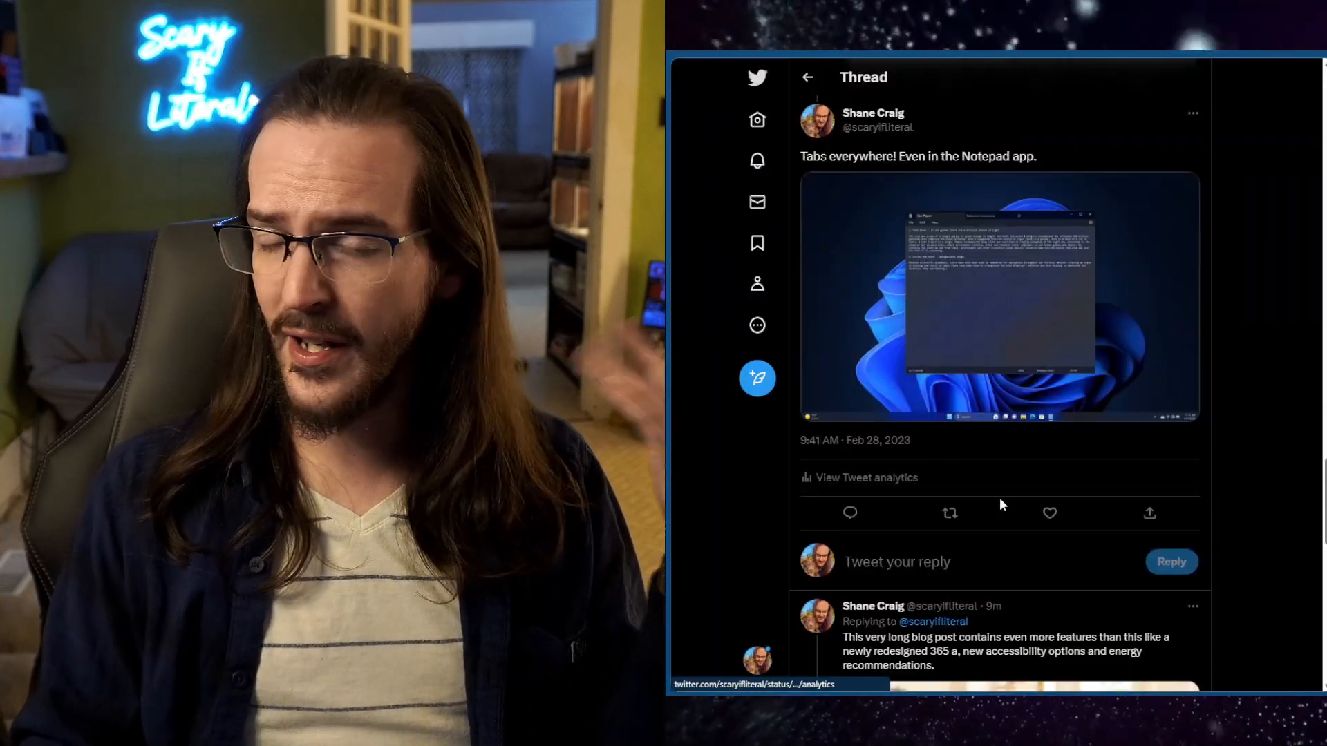
# Scroll past the blog post link card to the final Windows Update installation tweet
pyautogui.scroll(-3)
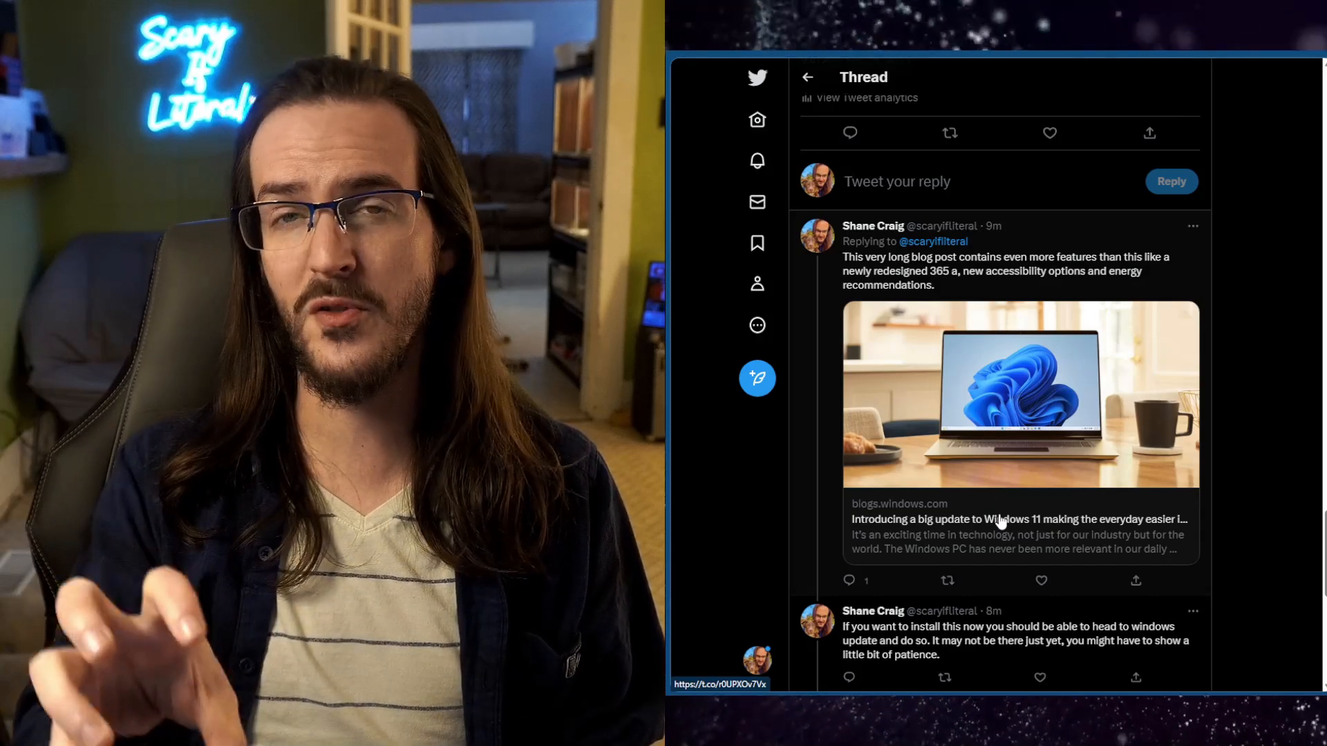
pyautogui.scroll(-3)
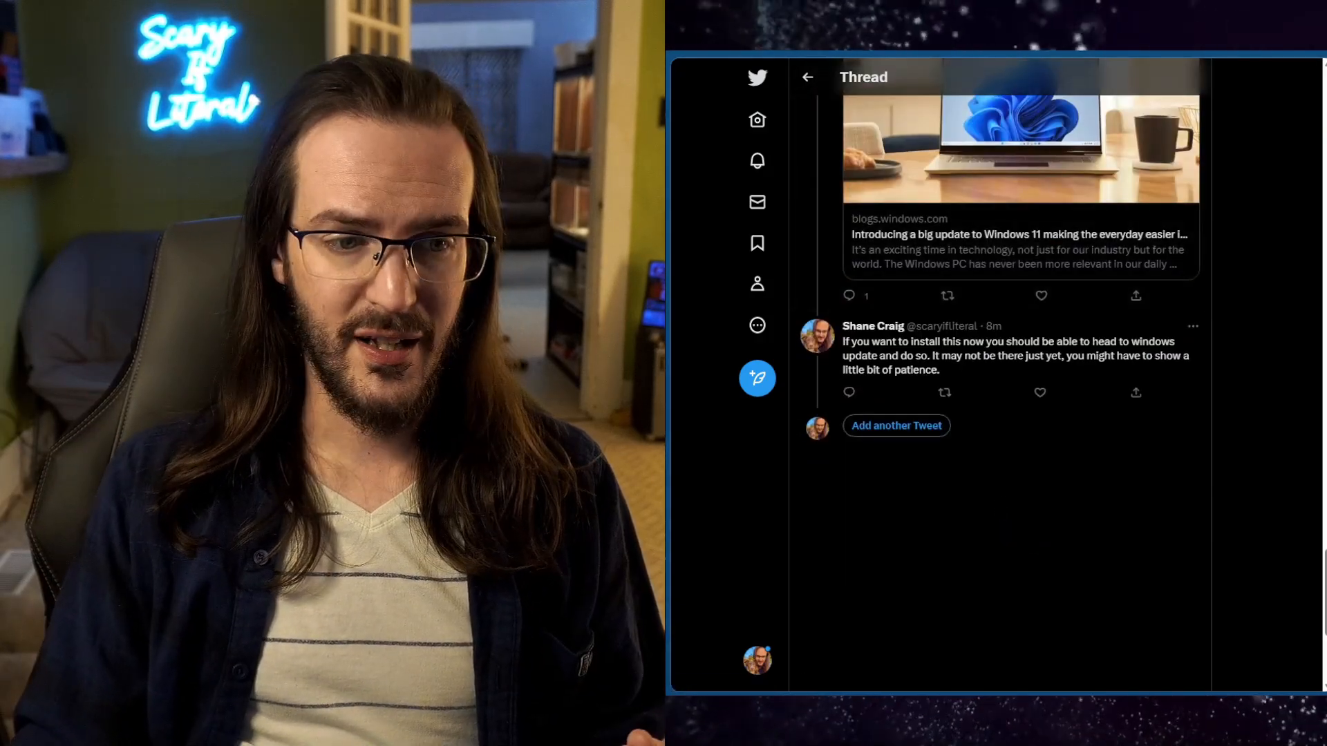